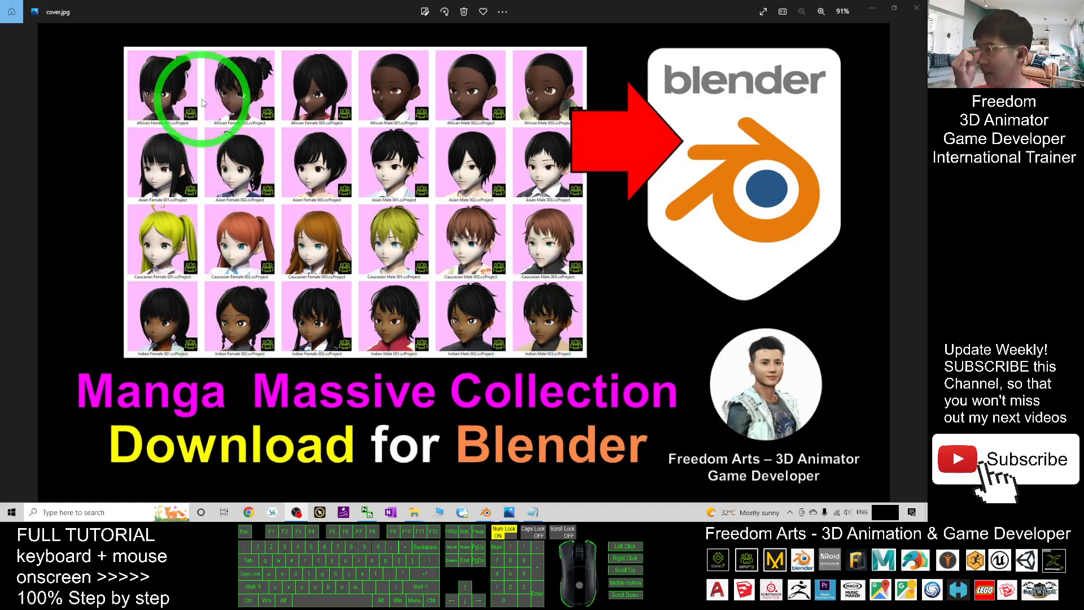
mouse_move(385, 198)
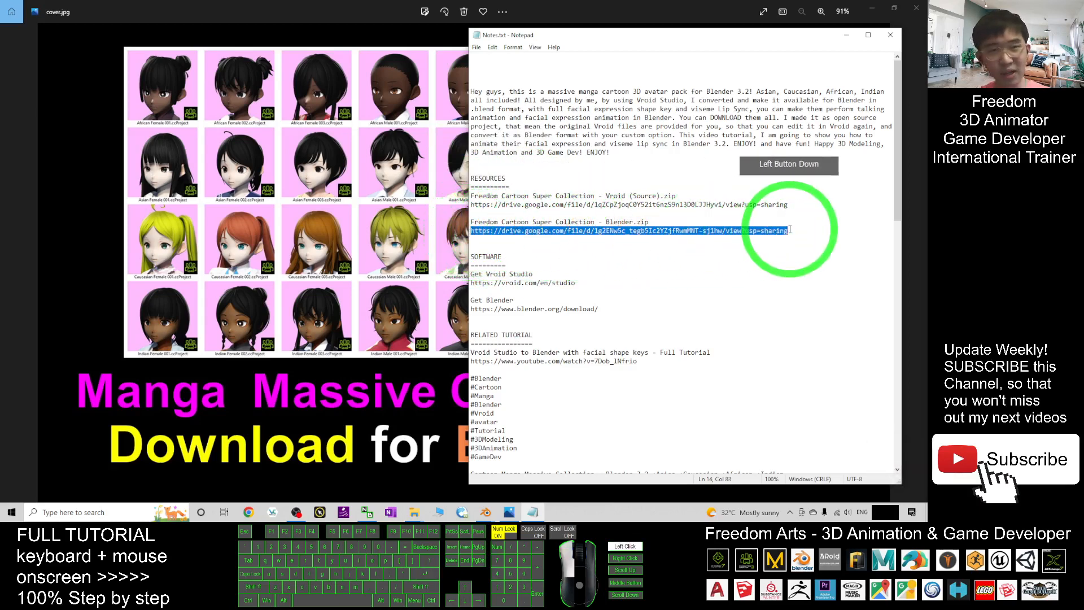
- Point out the Google Drive download links in Notes.txt and leave Notepad
click(673, 230)
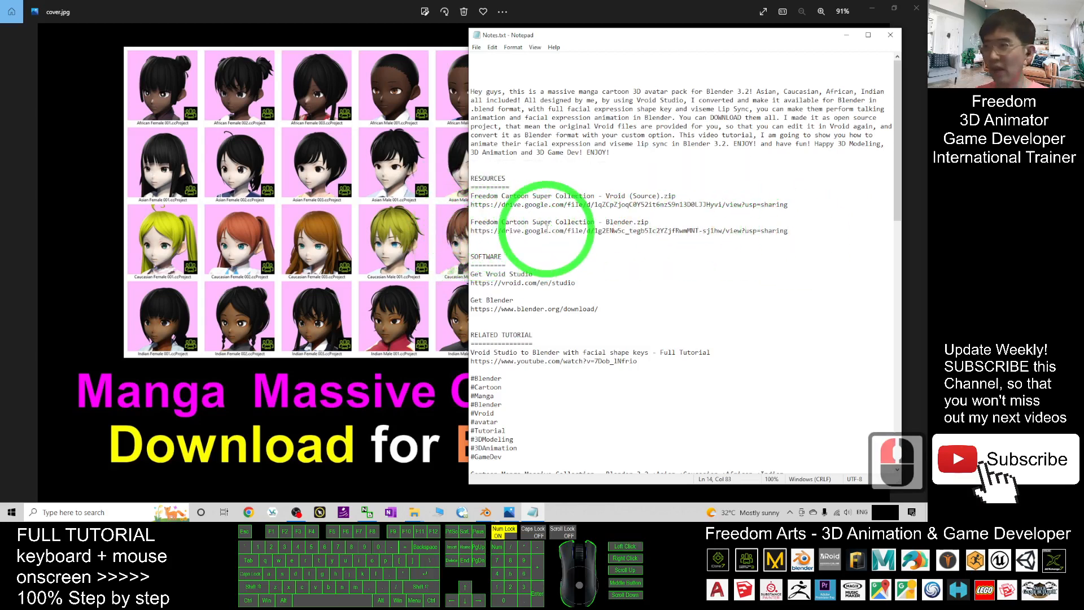
click(889, 35)
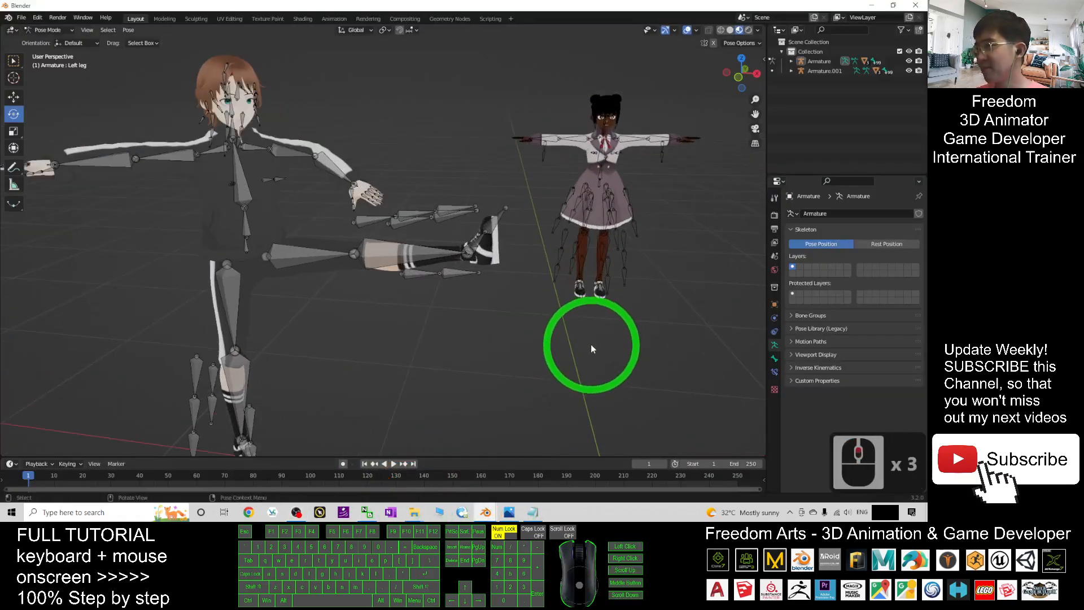
- Close the African Female 001 and Caucasian Male 003 scenes from the taskbar without saving
scroll(down, 3)
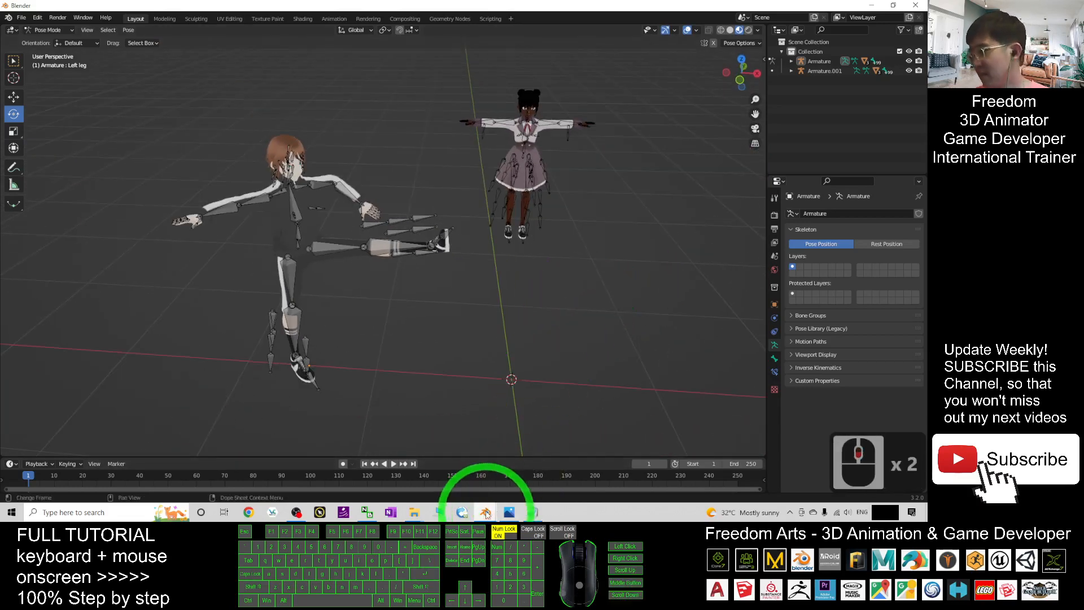
right_click(460, 513)
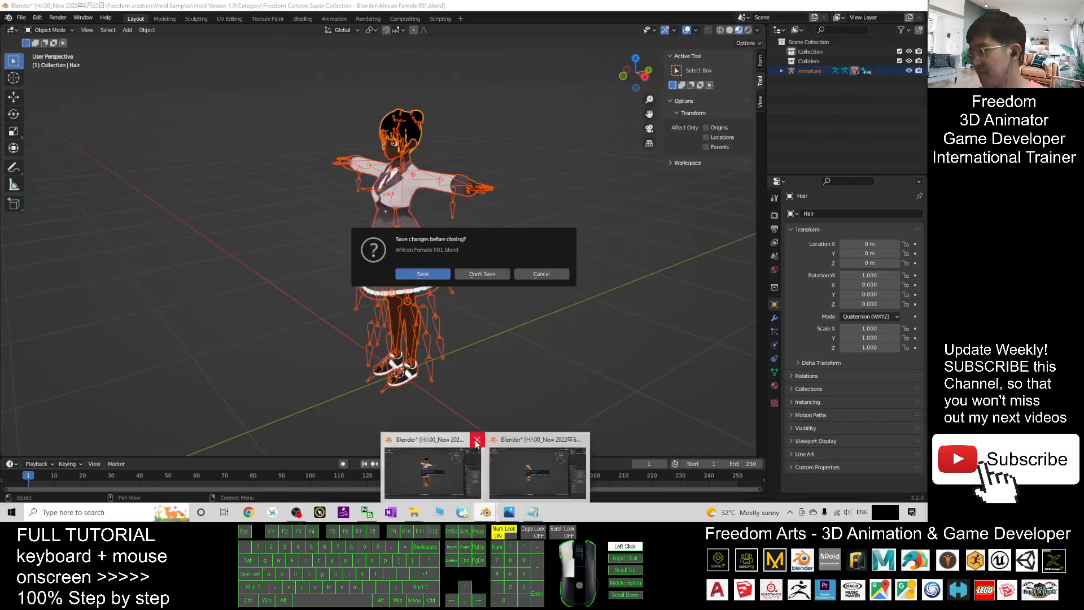
click(482, 273)
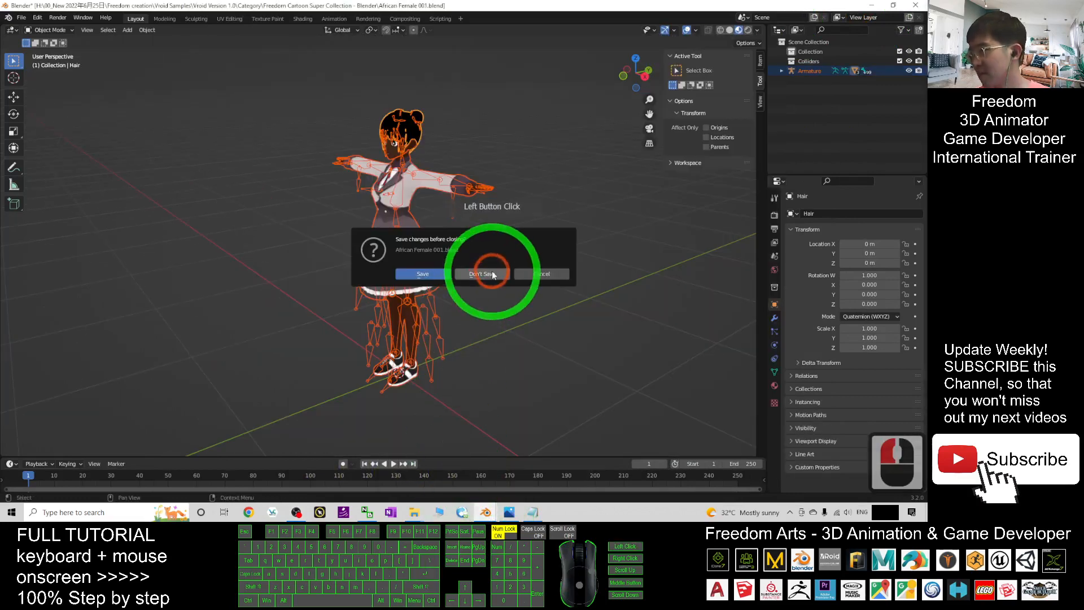
click(482, 273)
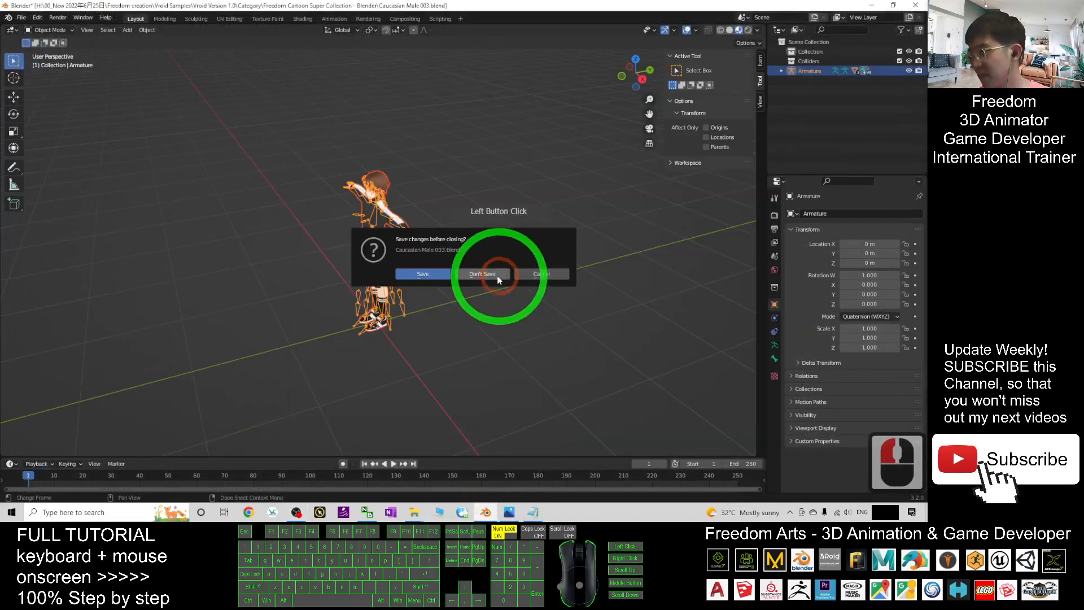
click(482, 273)
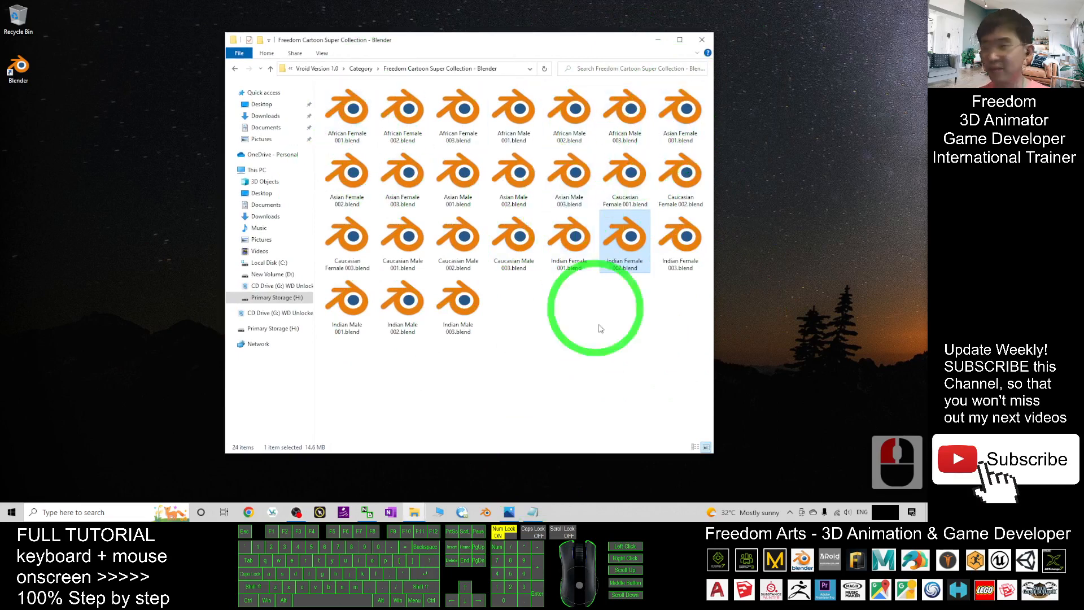
- Open Asian Female 002.blend and Caucasian Male 001.blend from the collection folder
click(457, 238)
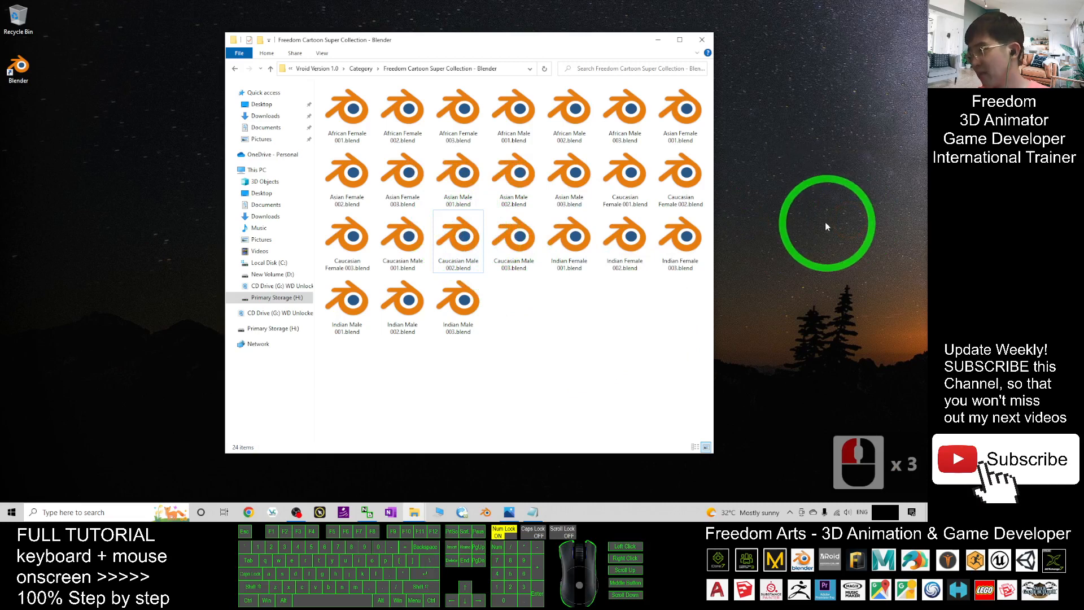
click(403, 173)
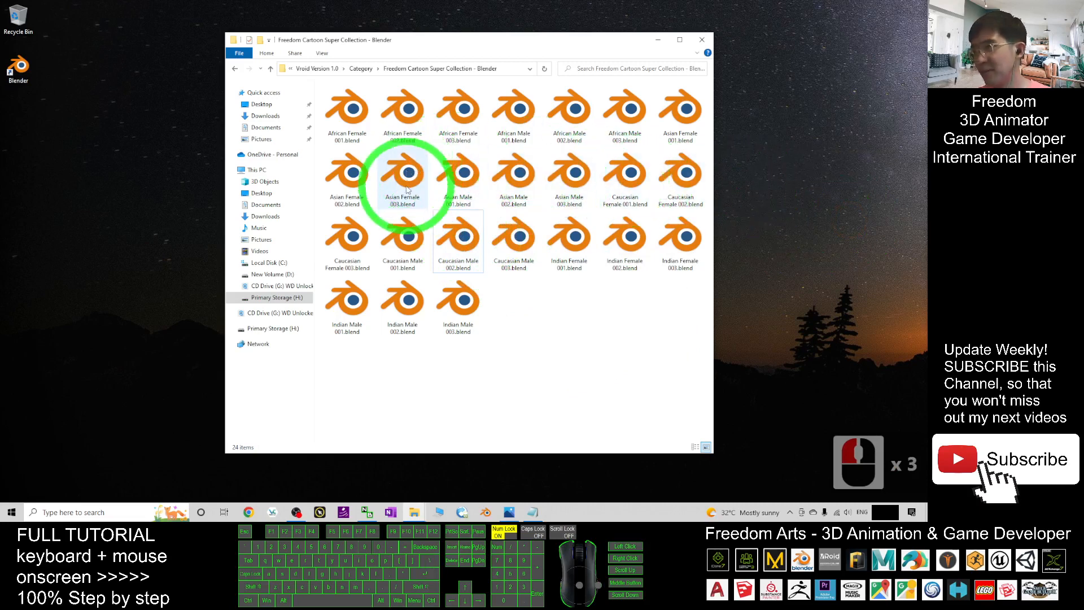
click(347, 173)
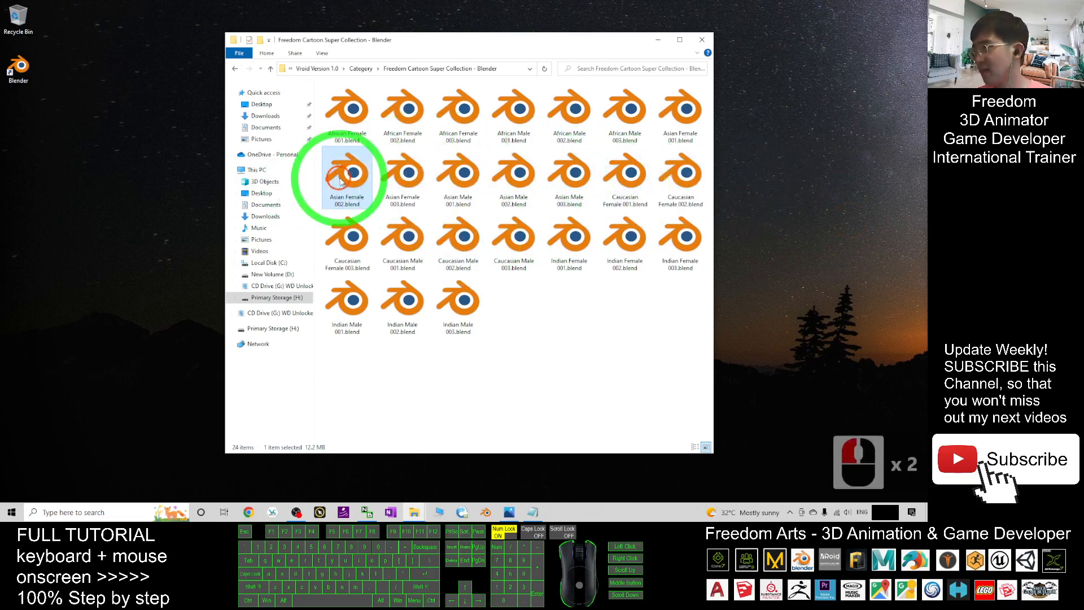
double_click(346, 172)
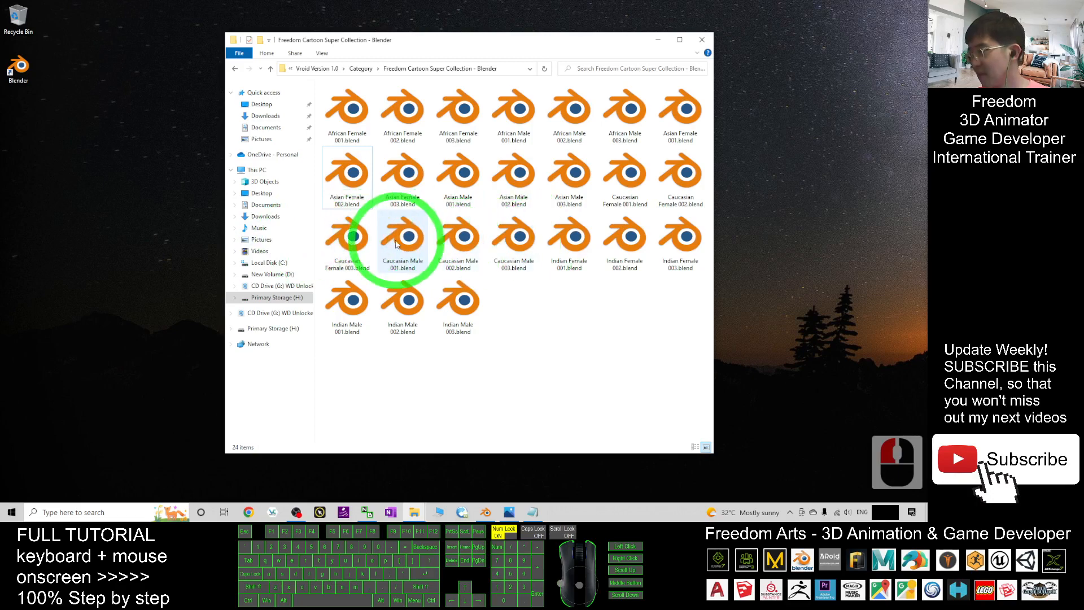
double_click(402, 238)
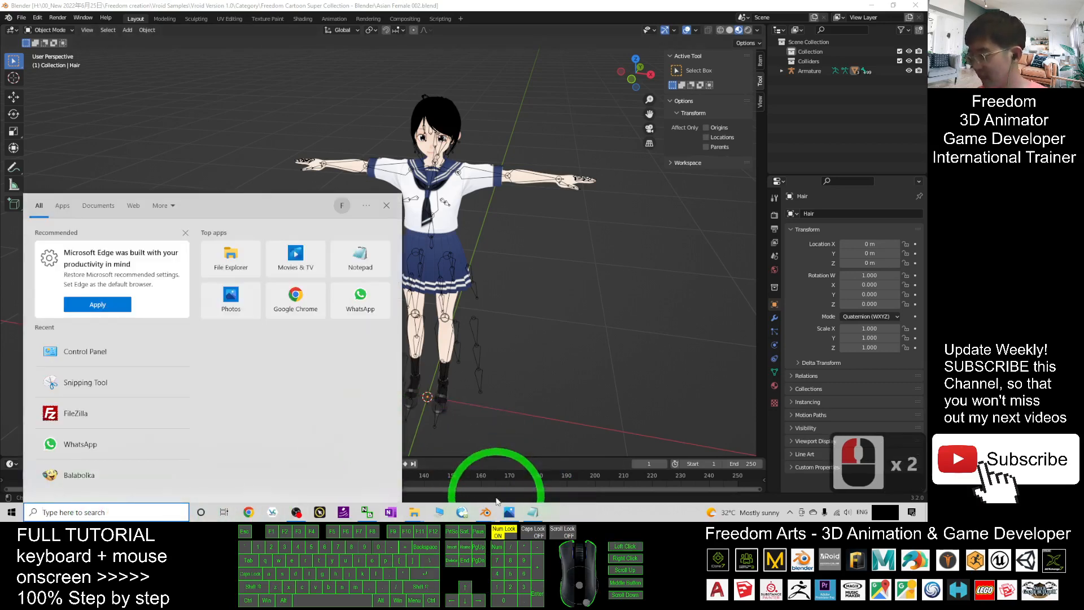
- Start a fresh Blender session and delete its default cube, camera and light
right_click(461, 511)
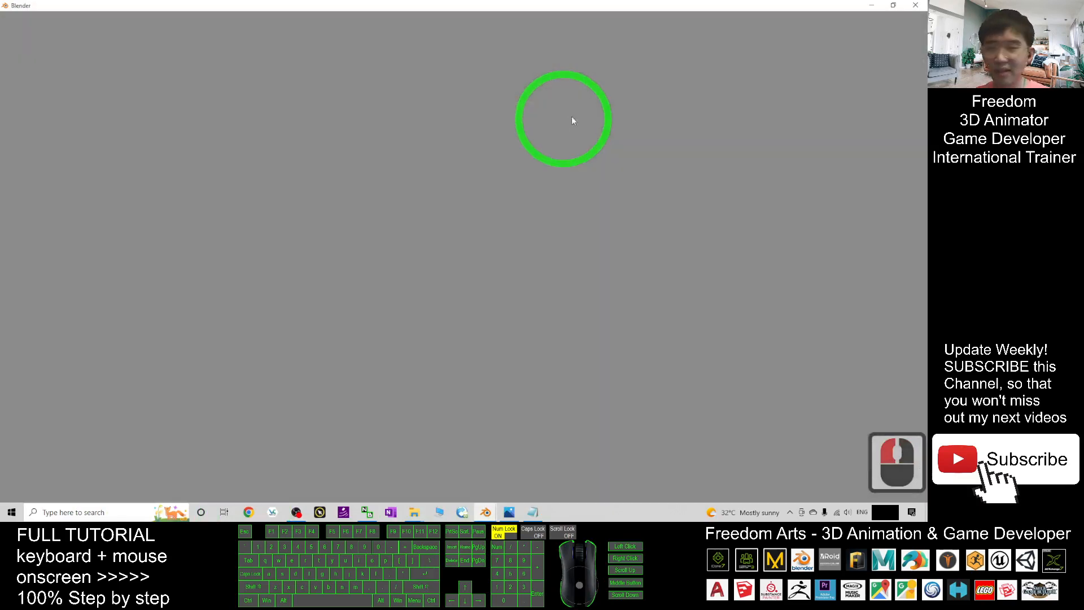
mouse_move(563, 165)
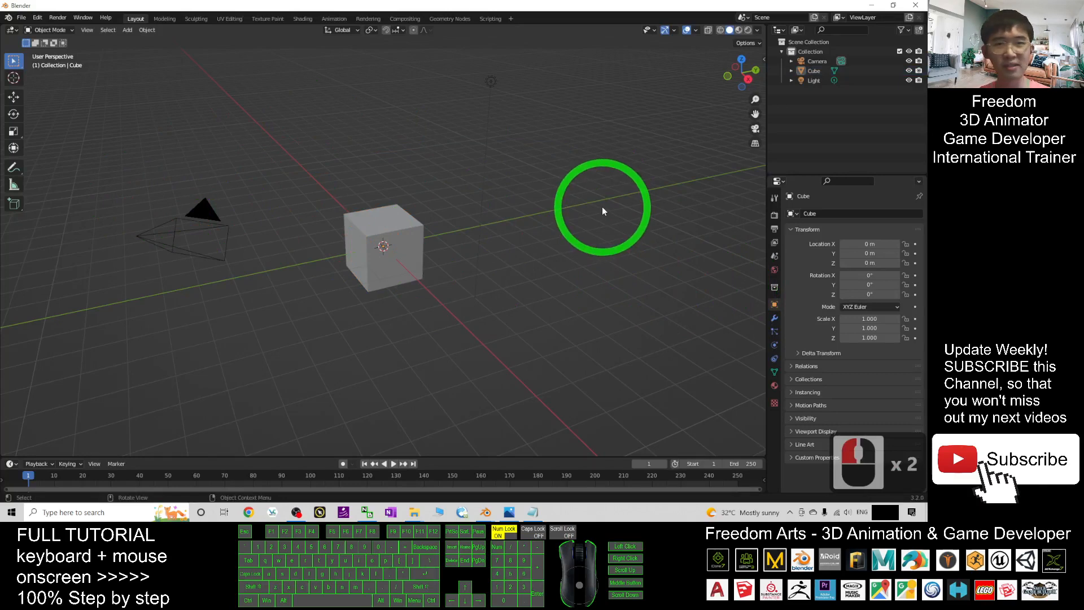
drag(603, 212, 608, 343)
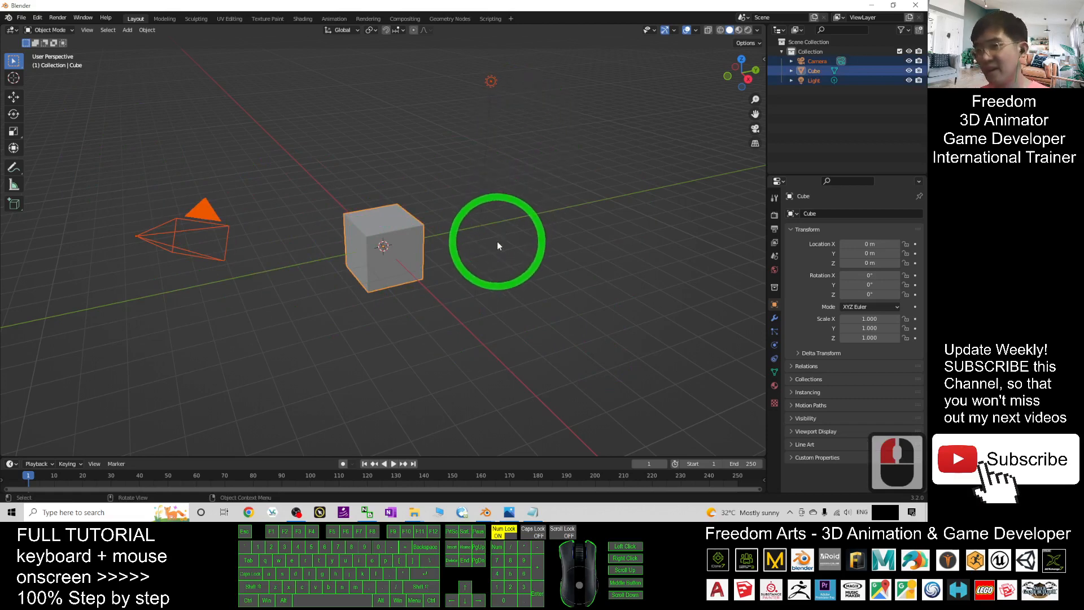
key(x)
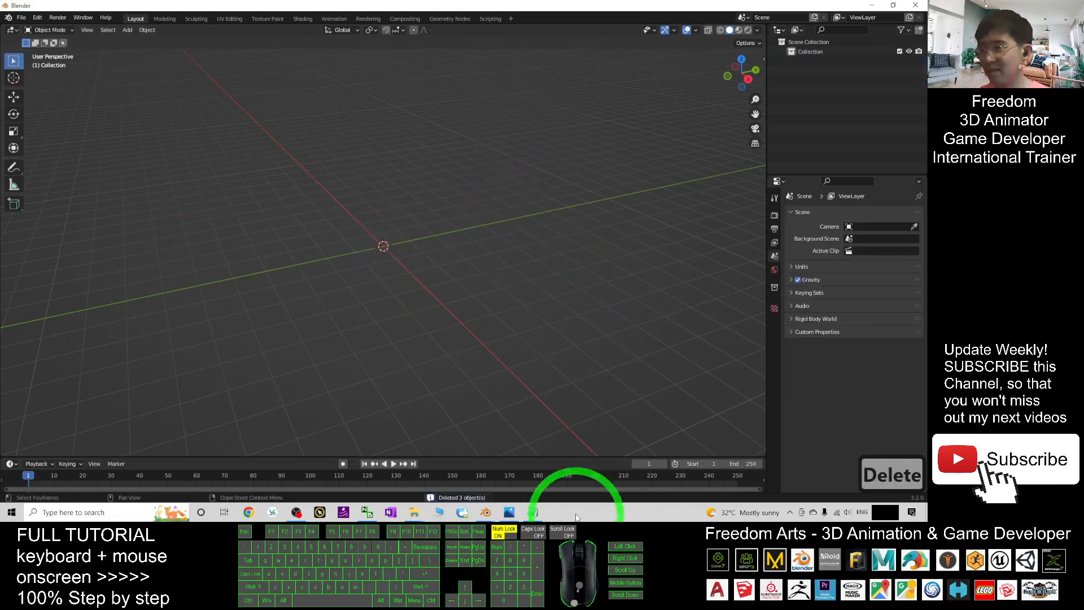
key(alt+tab)
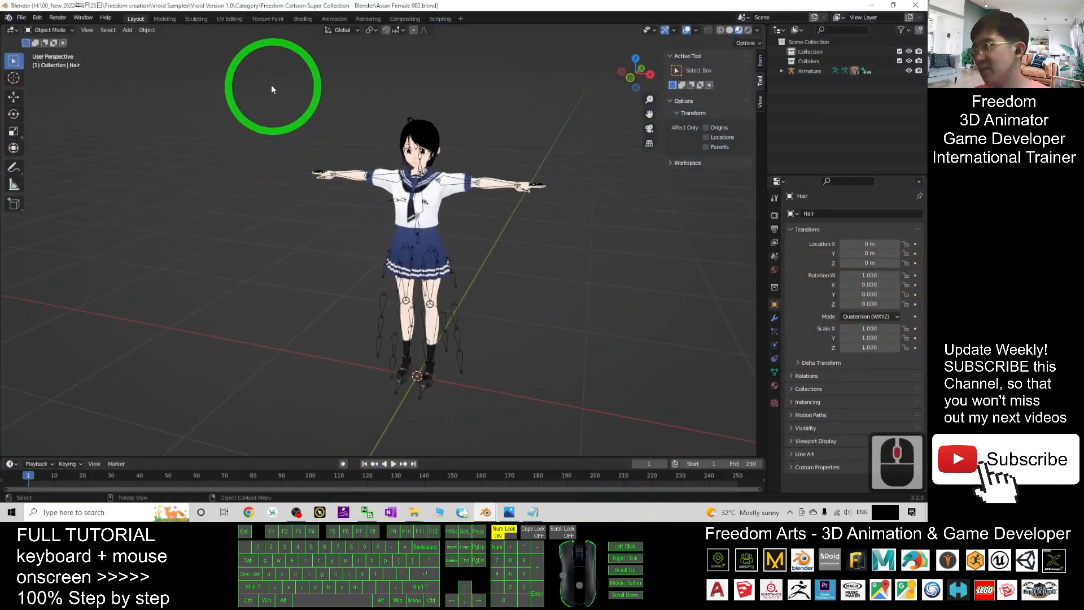
- Copy the Asian Female and Caucasian Male avatars and paste both into the empty scene
drag(272, 89, 605, 430)
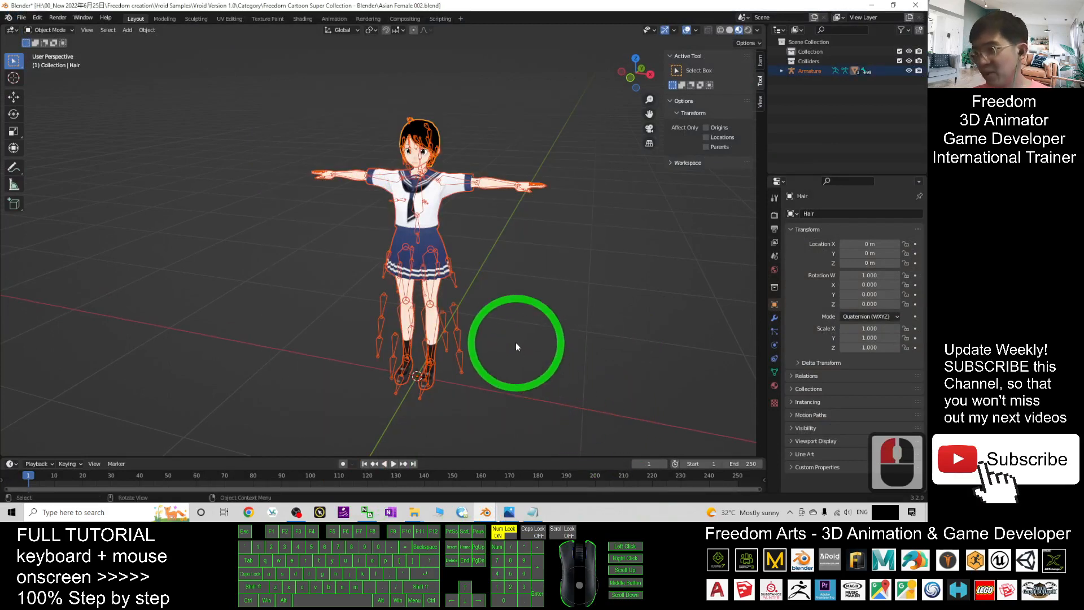
key(ctrl+c)
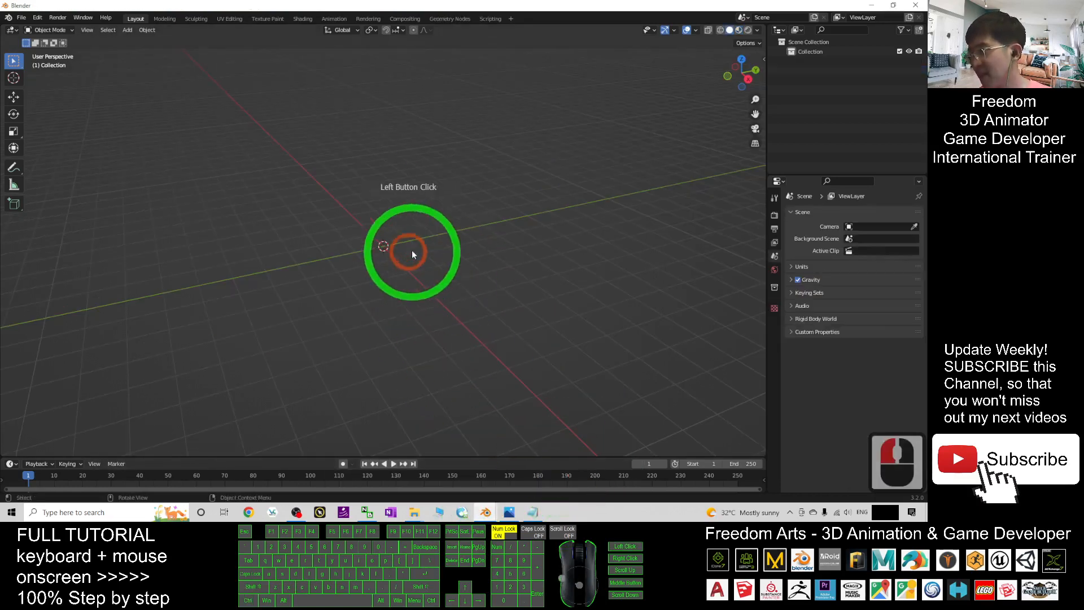
key(ctrl+v)
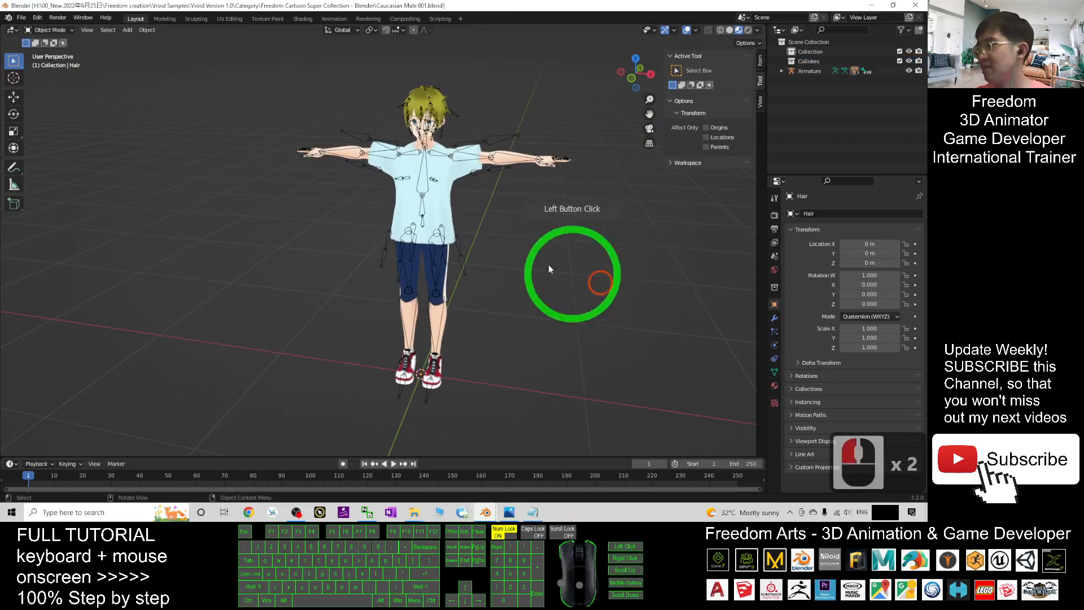
drag(549, 269, 615, 427)
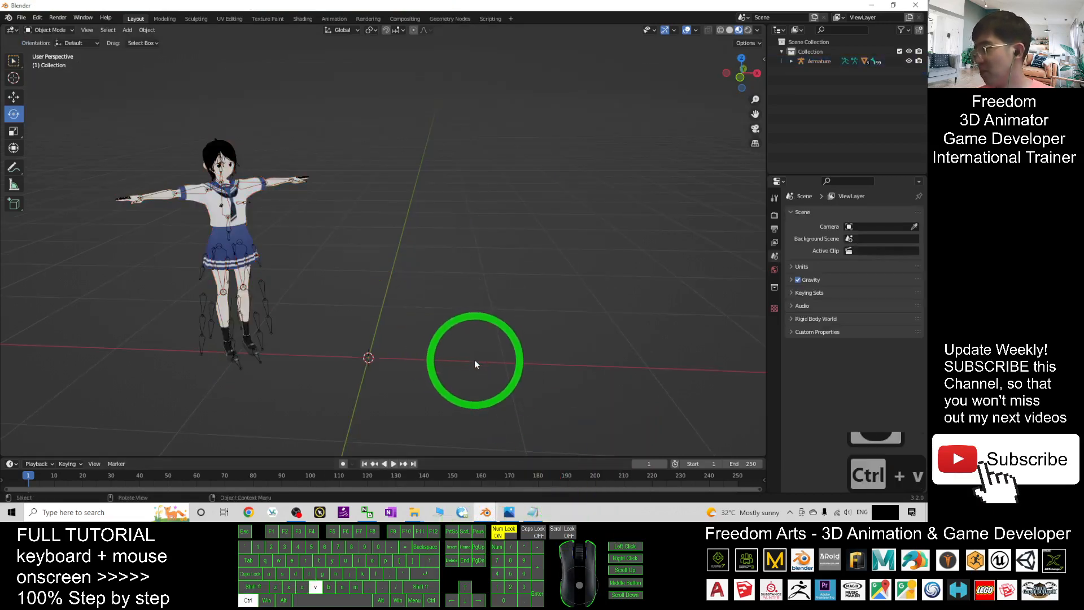
key(ctrl+v)
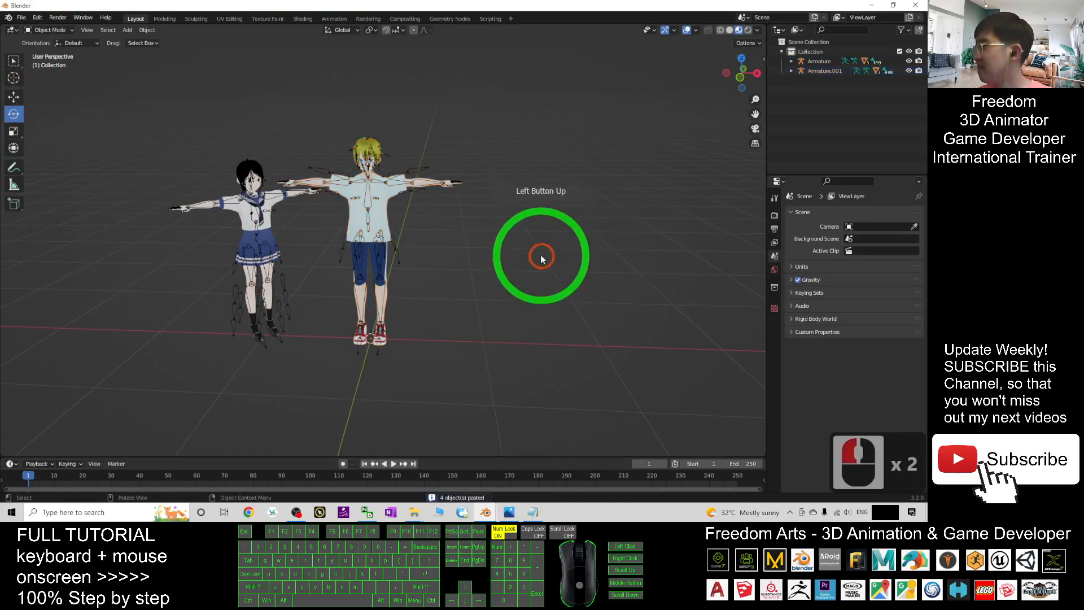
- Rename Armature.001 to 'Caucasian Male' in the Outliner beside Asian Female
click(820, 61)
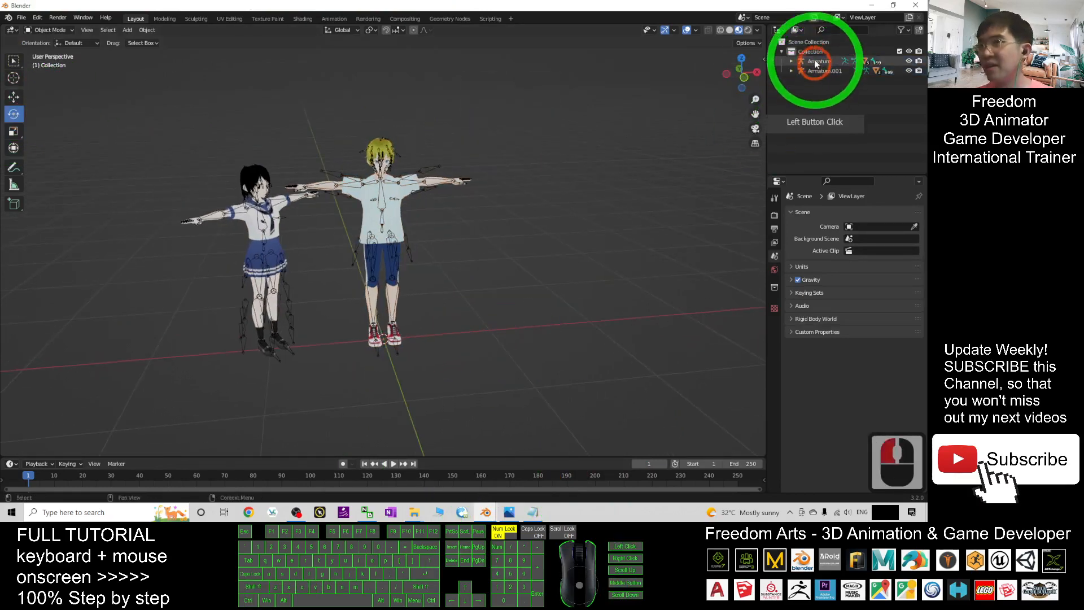
click(819, 61)
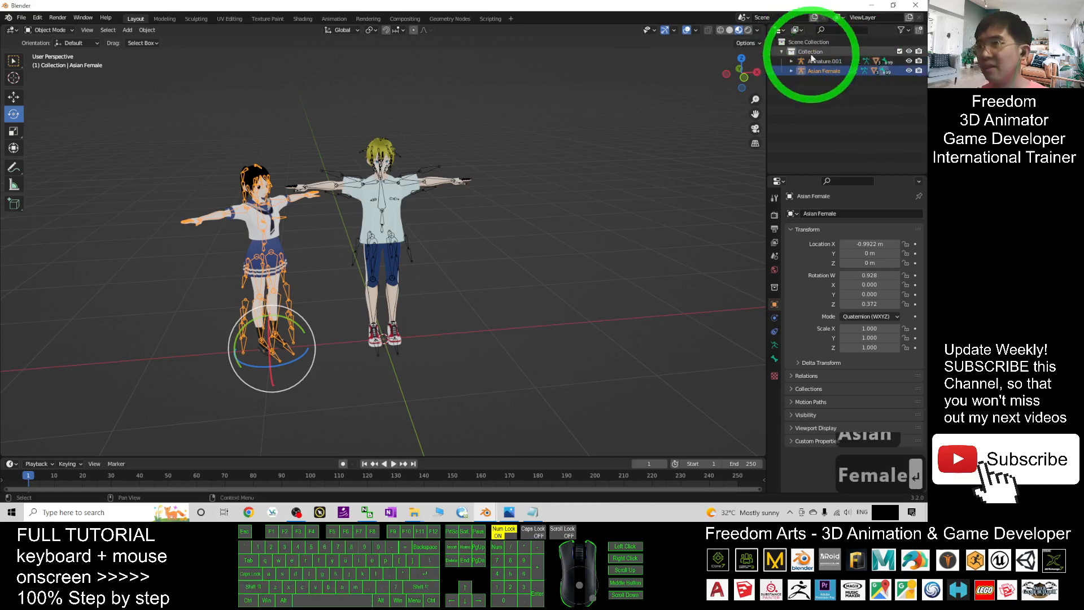
click(823, 61)
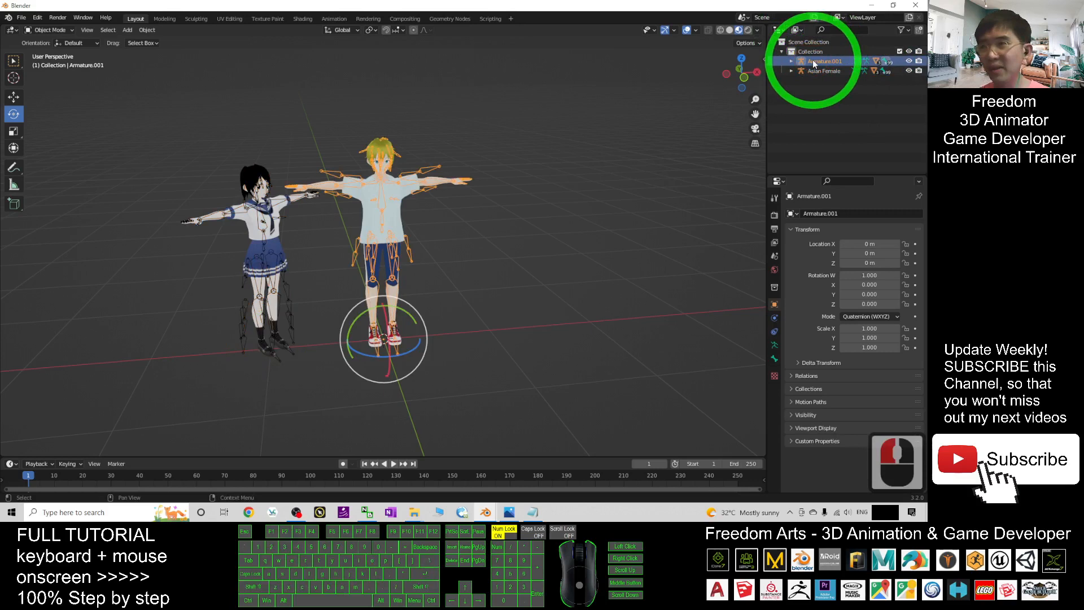
double_click(823, 61)
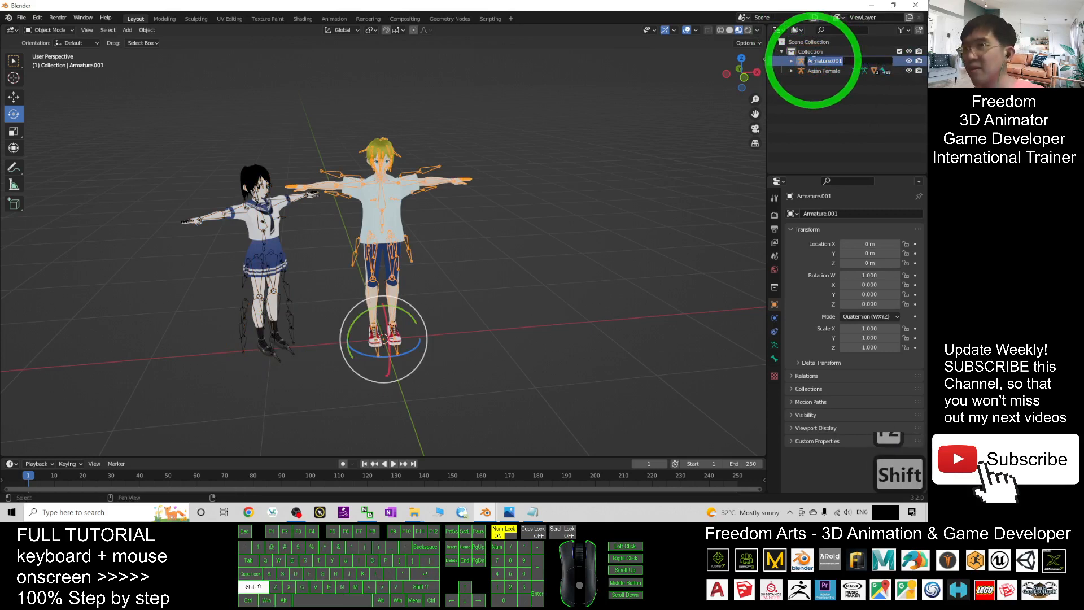
text(Caucasian Mal)
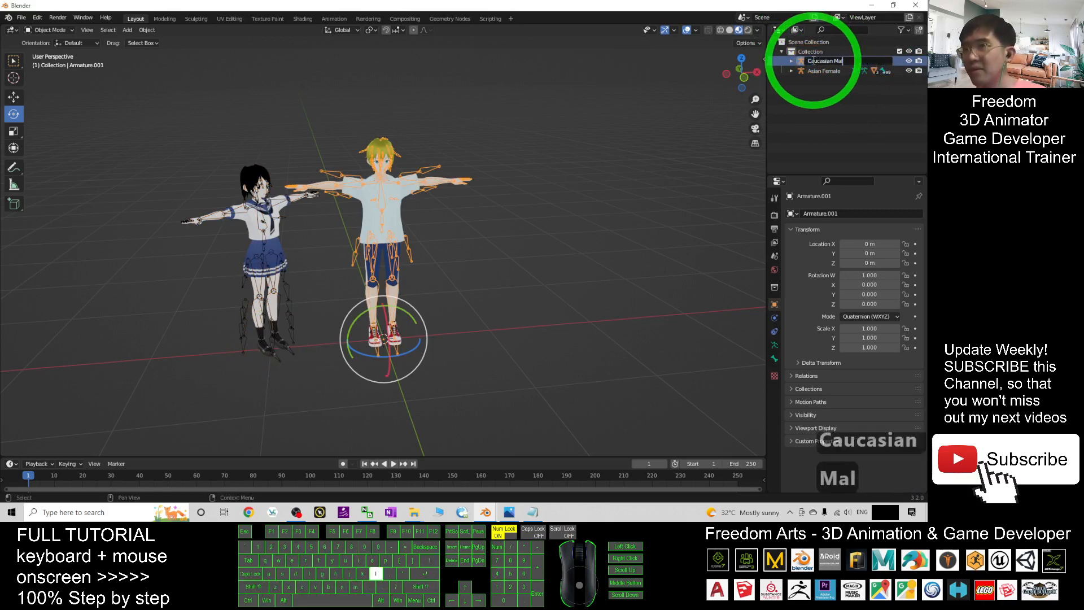
click(823, 61)
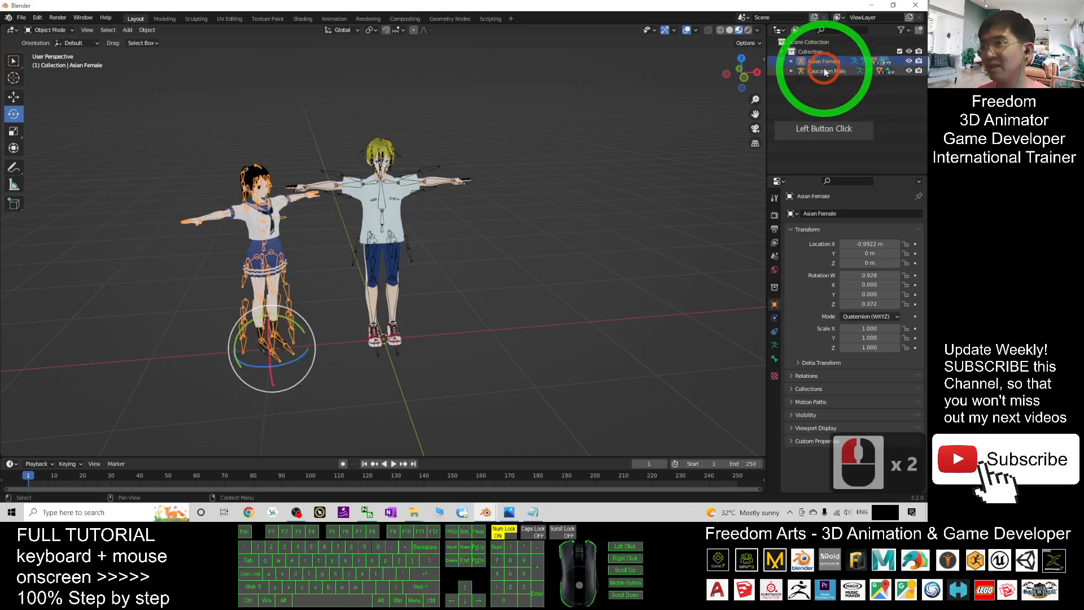
click(826, 70)
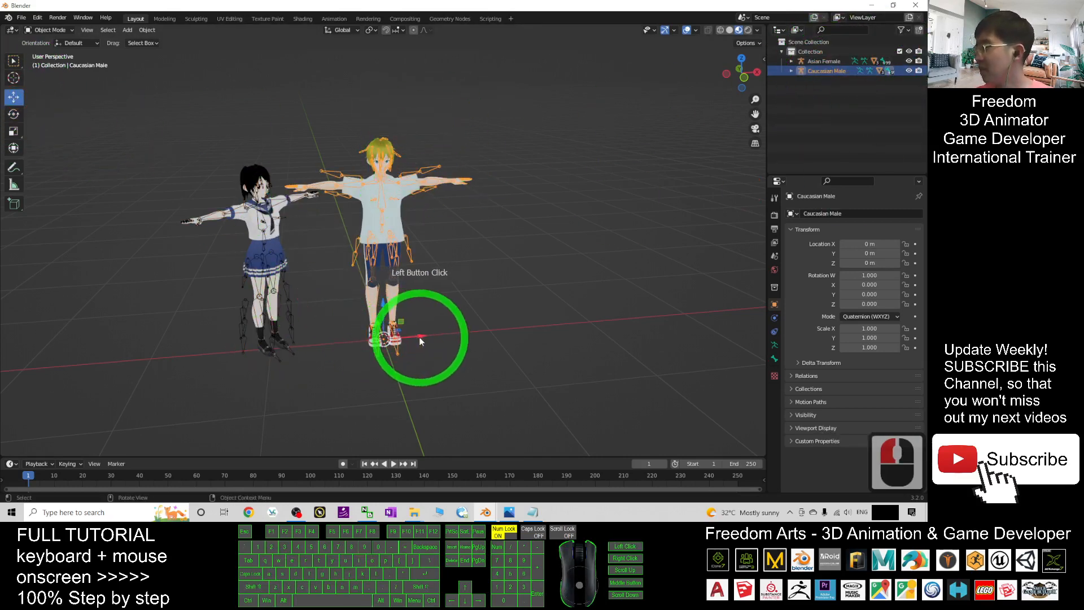
- Nudge Caucasian Male along X and turn him partway around his vertical axis
key(g)
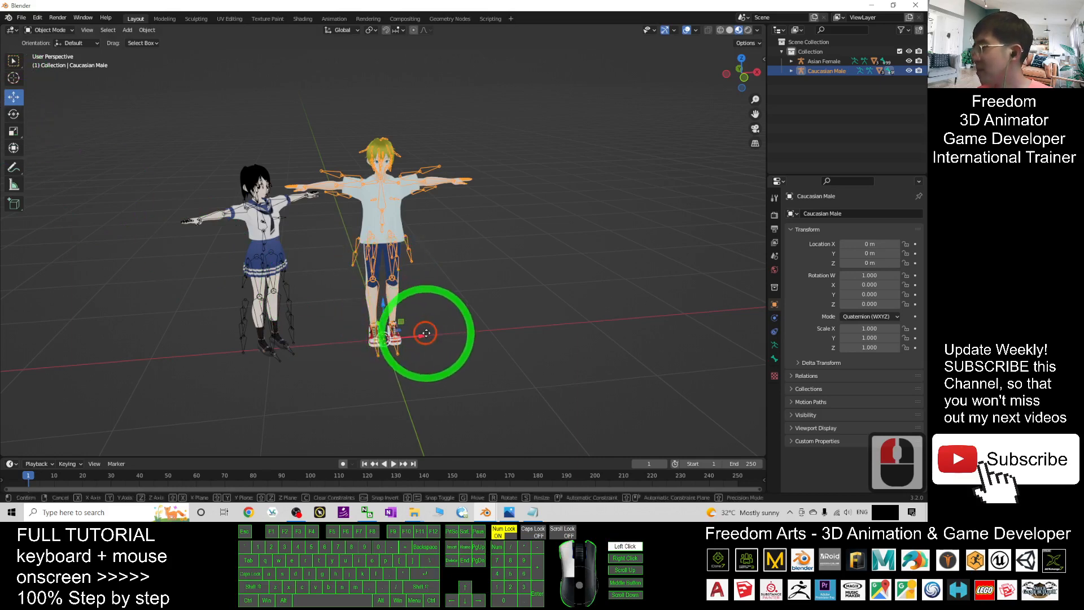
drag(426, 334, 398, 352)
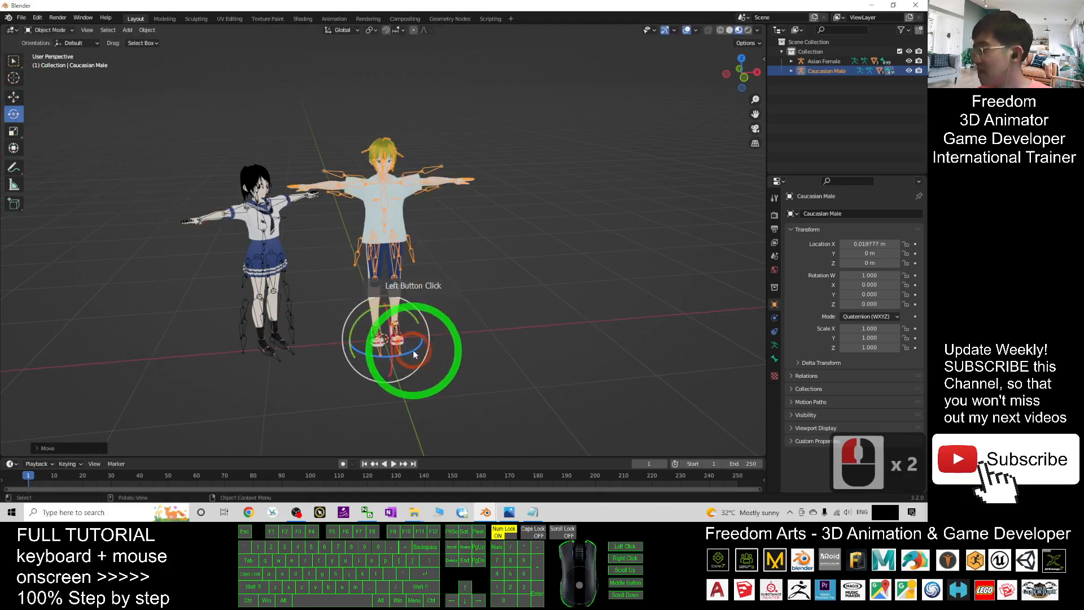
drag(411, 352, 432, 263)
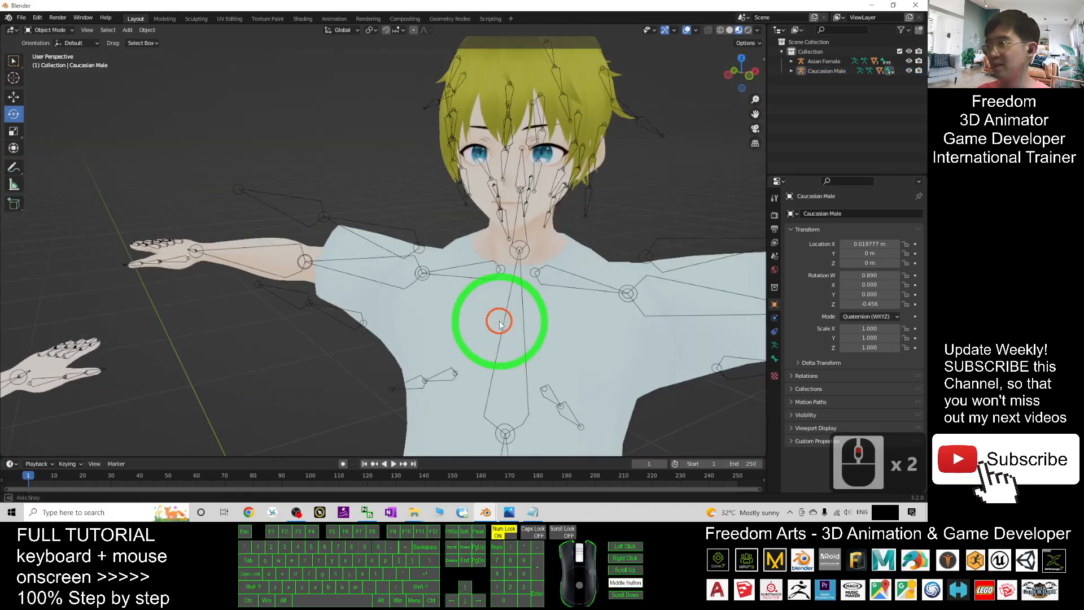
- Browse the Caucasian Male face mesh's shape keys (Neutral, Angry, Fun, Joy, Sorrow, Surprised)
click(407, 186)
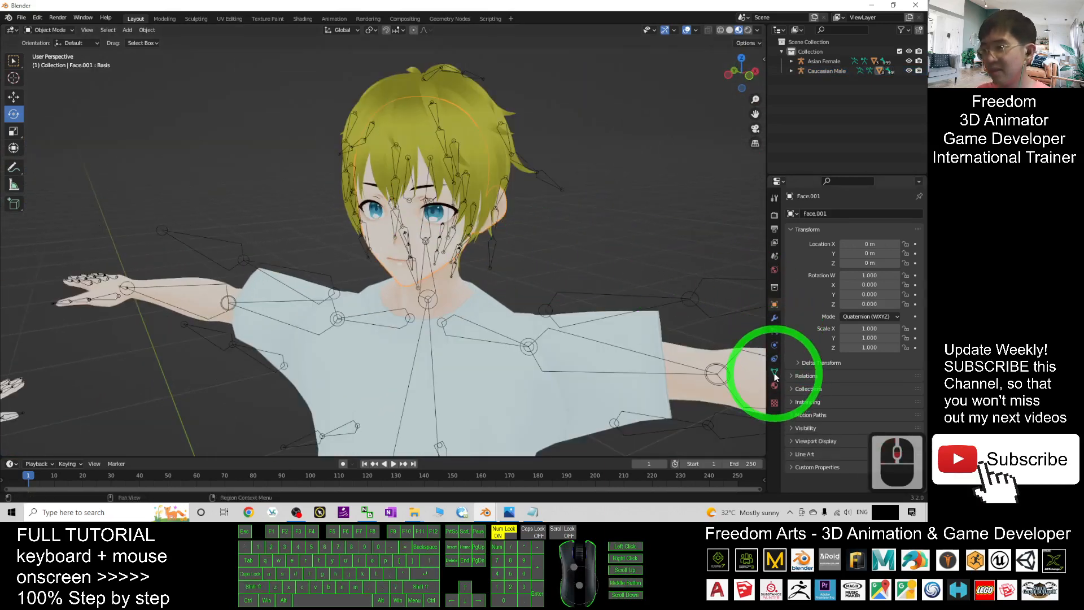
click(775, 375)
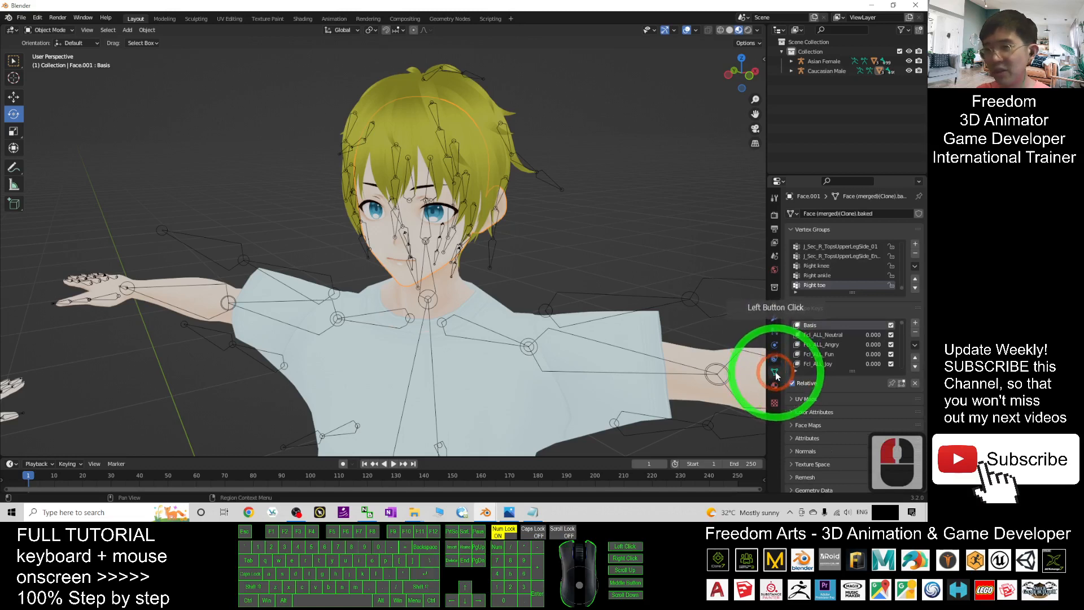
click(795, 307)
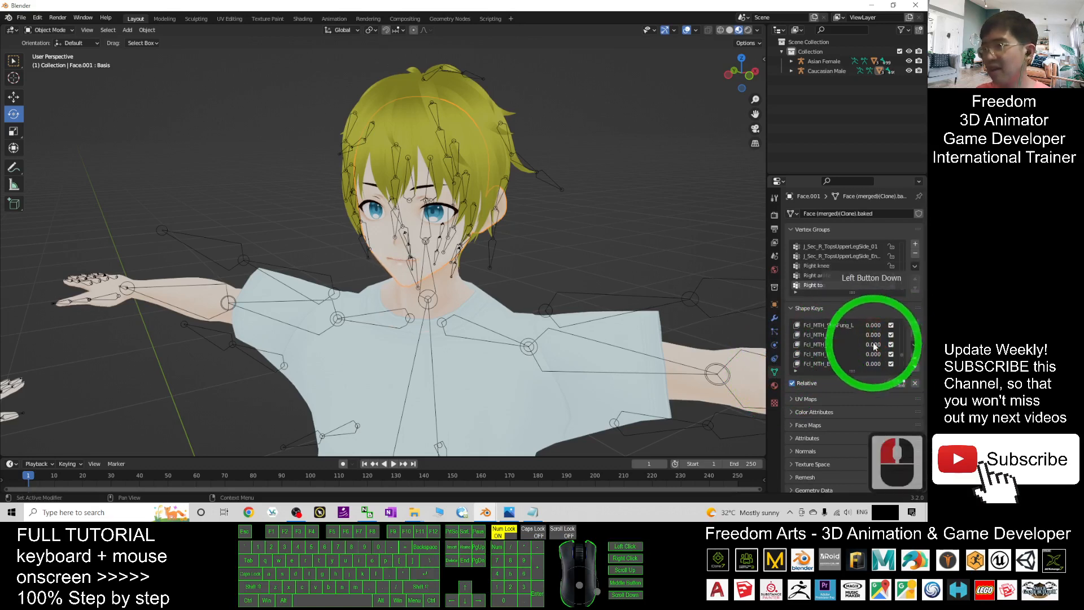
click(891, 364)
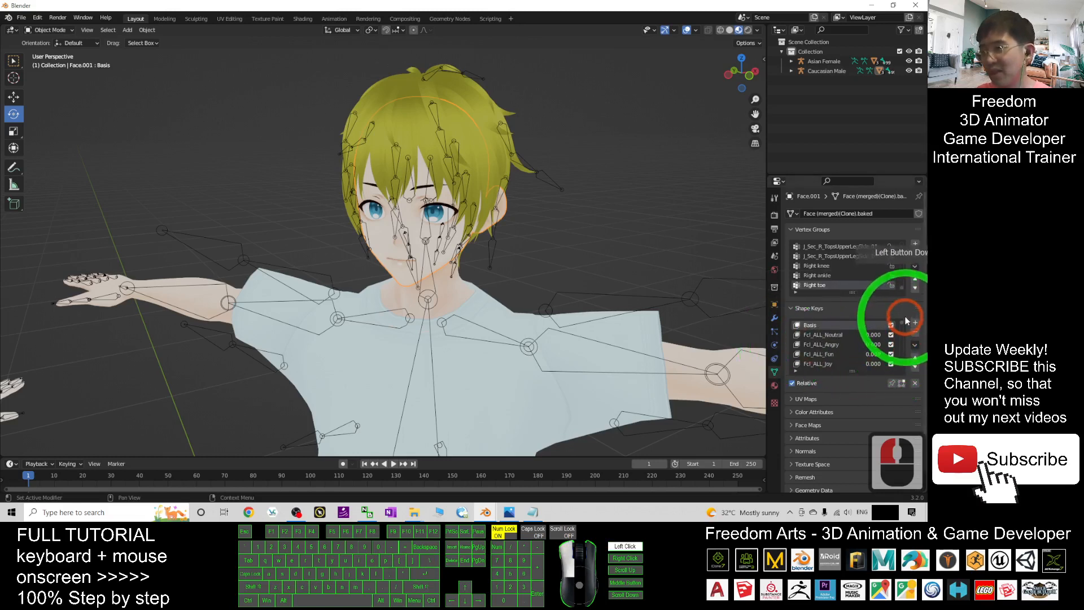
click(823, 334)
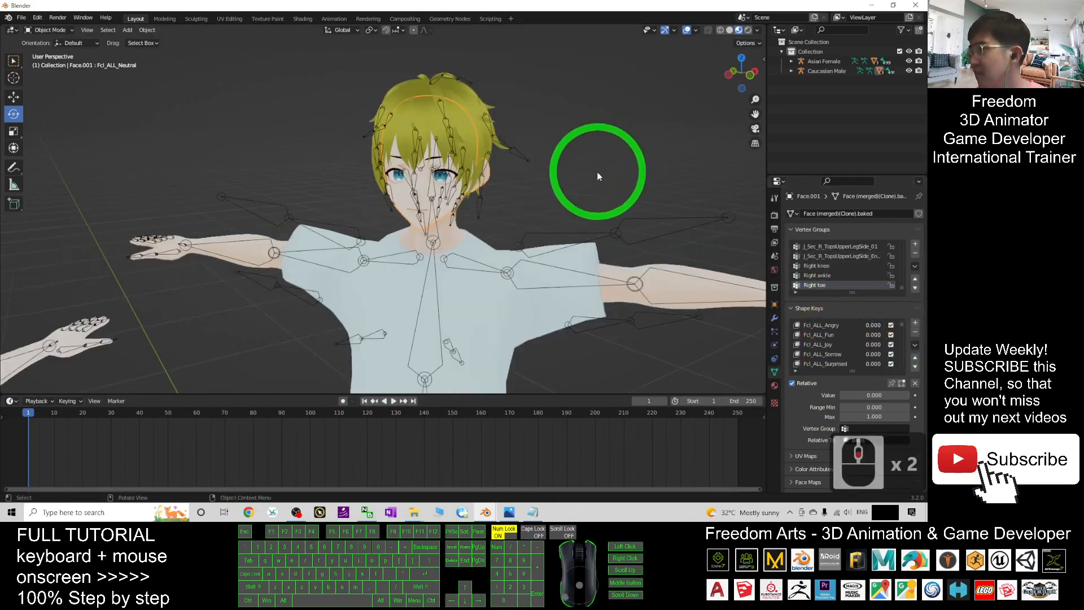
- Zoom toward the Asian Female avatar to make her armature the active one
scroll(down, 3)
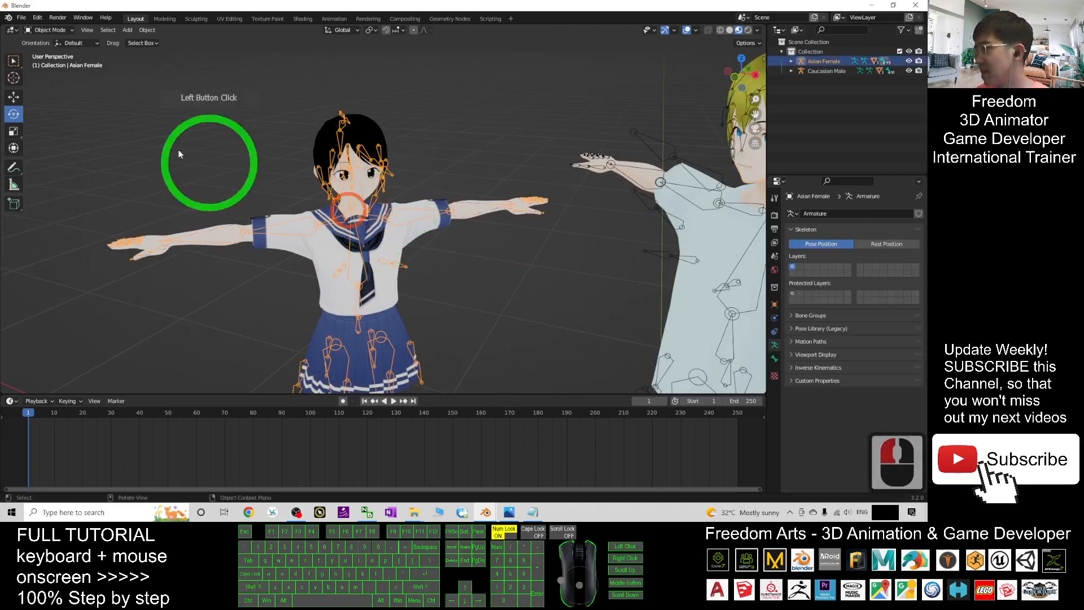
- Switch the Asian Female armature to Pose Mode and select her left arm bone
click(47, 29)
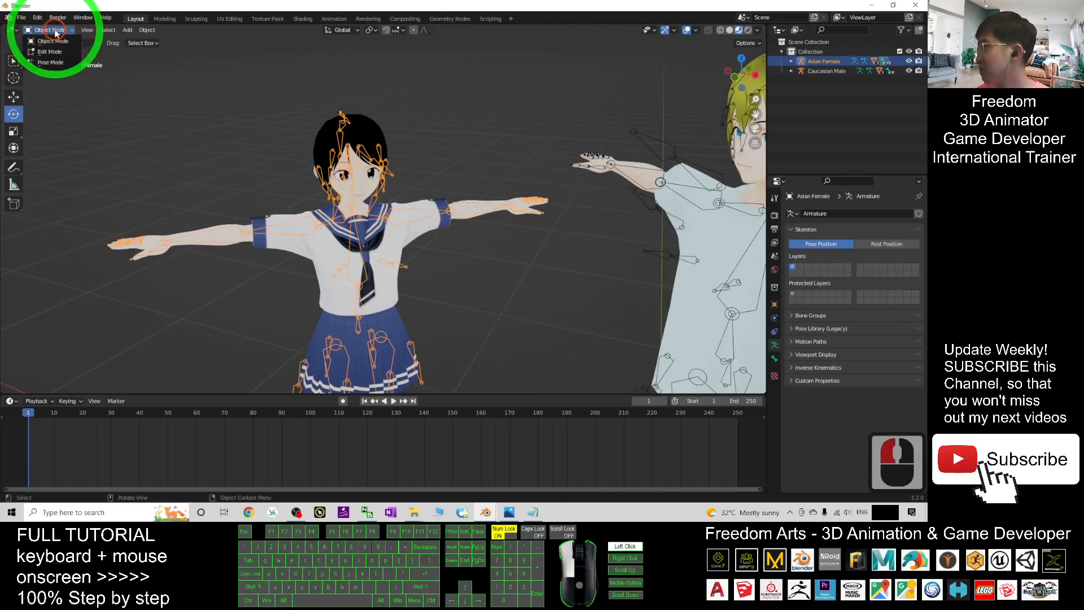
click(50, 62)
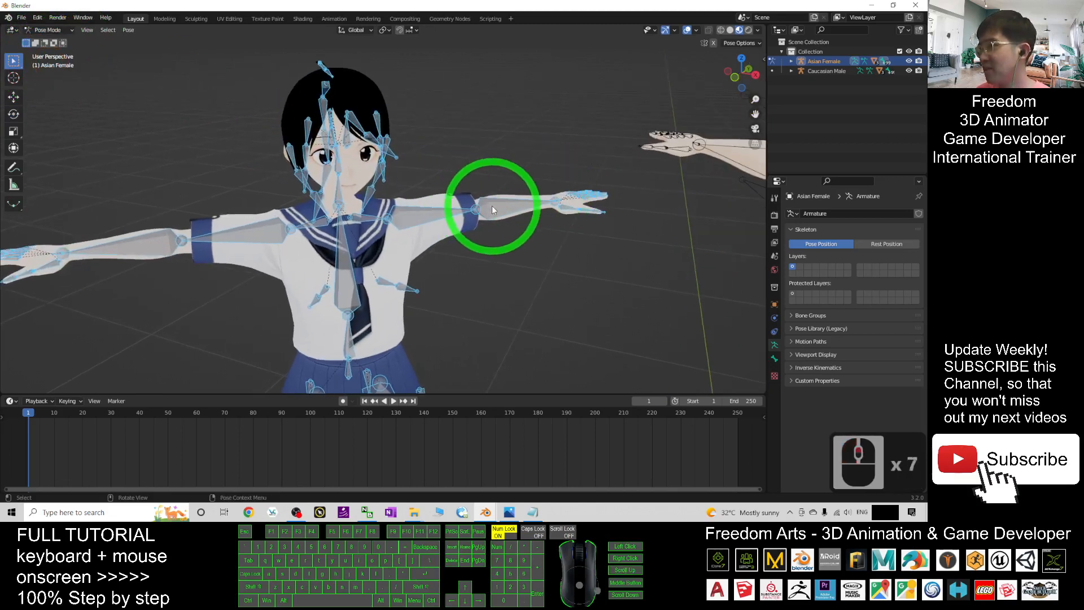
click(482, 209)
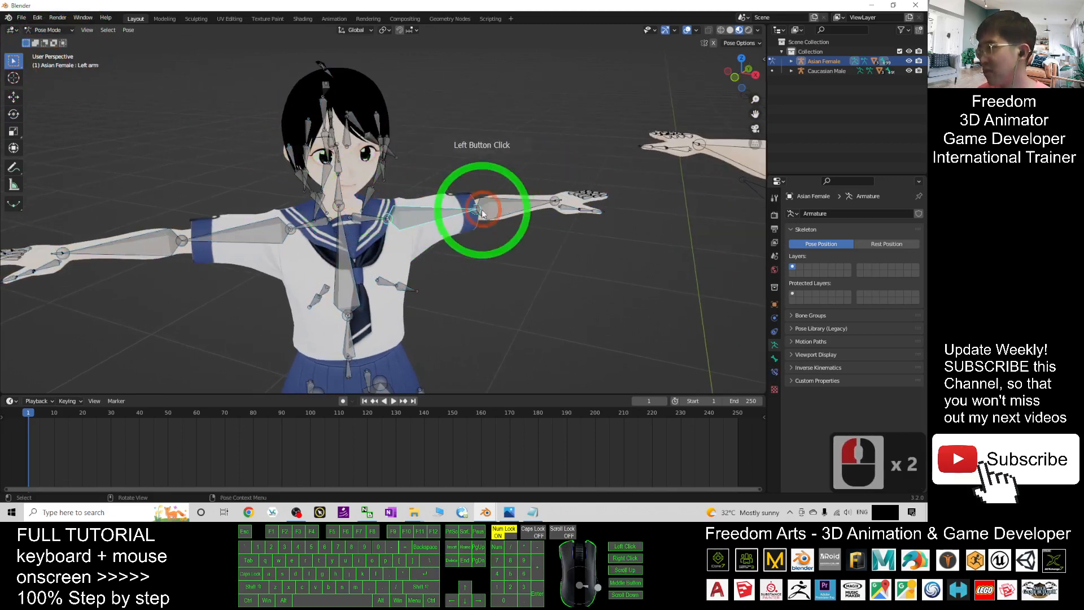
click(436, 211)
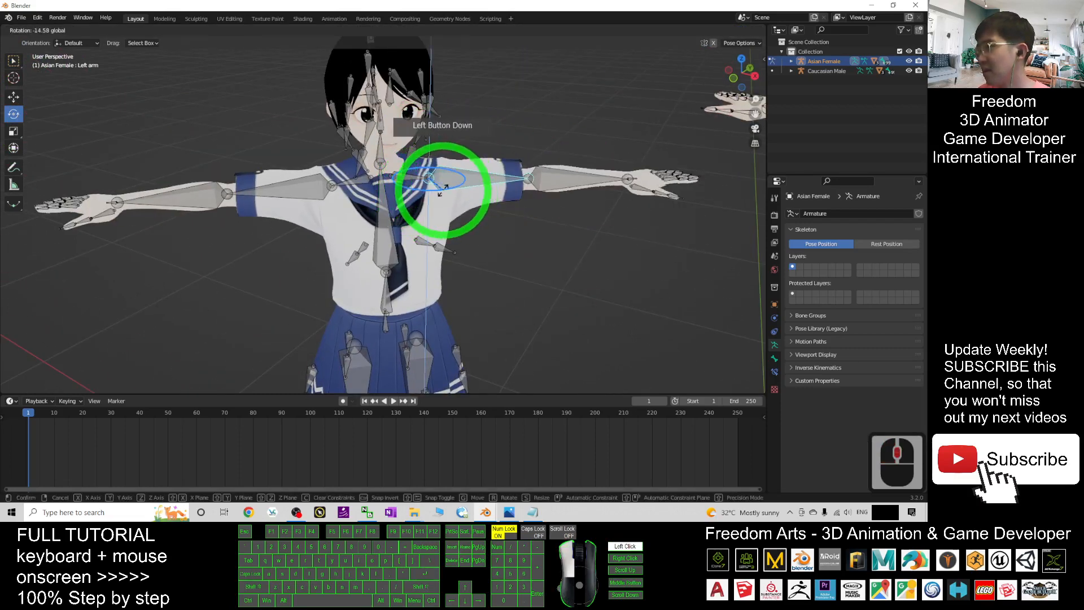
- Lower her left upper arm and bend the forearm down at the elbow
drag(443, 186, 436, 146)
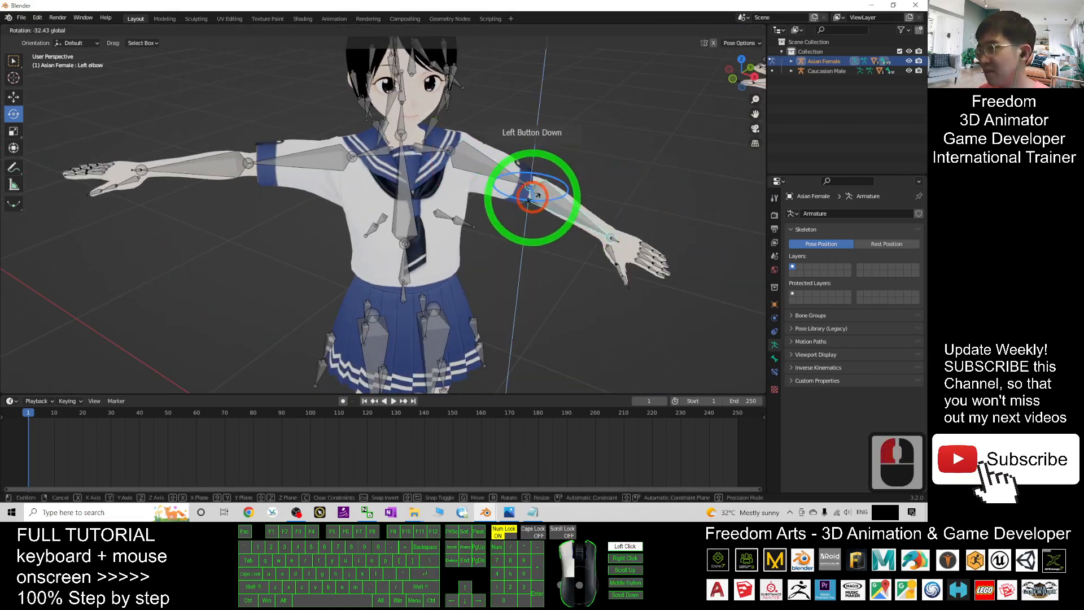
drag(532, 195, 619, 221)
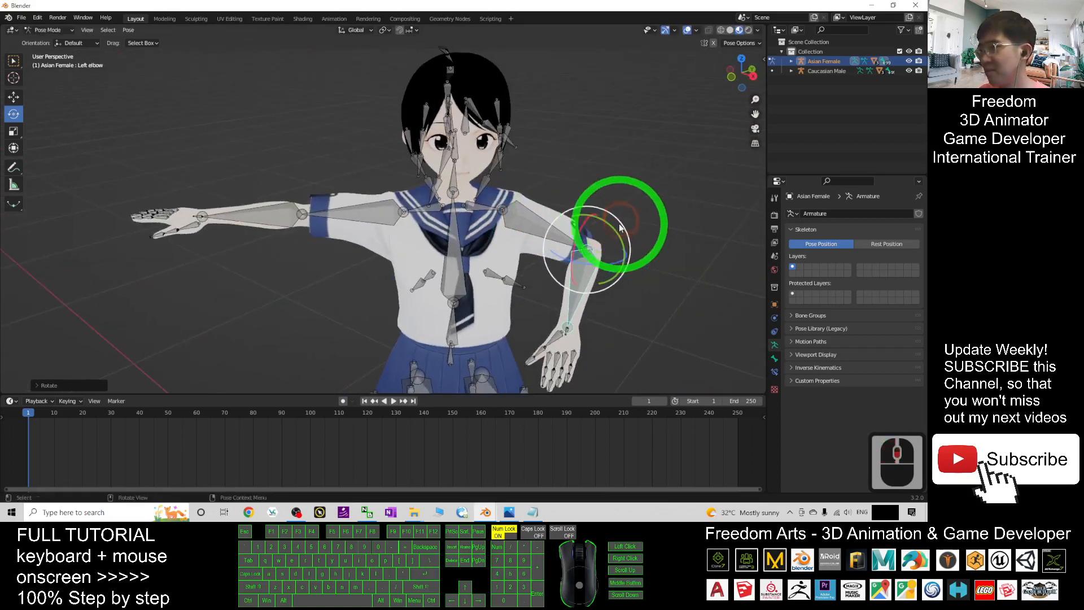
click(450, 186)
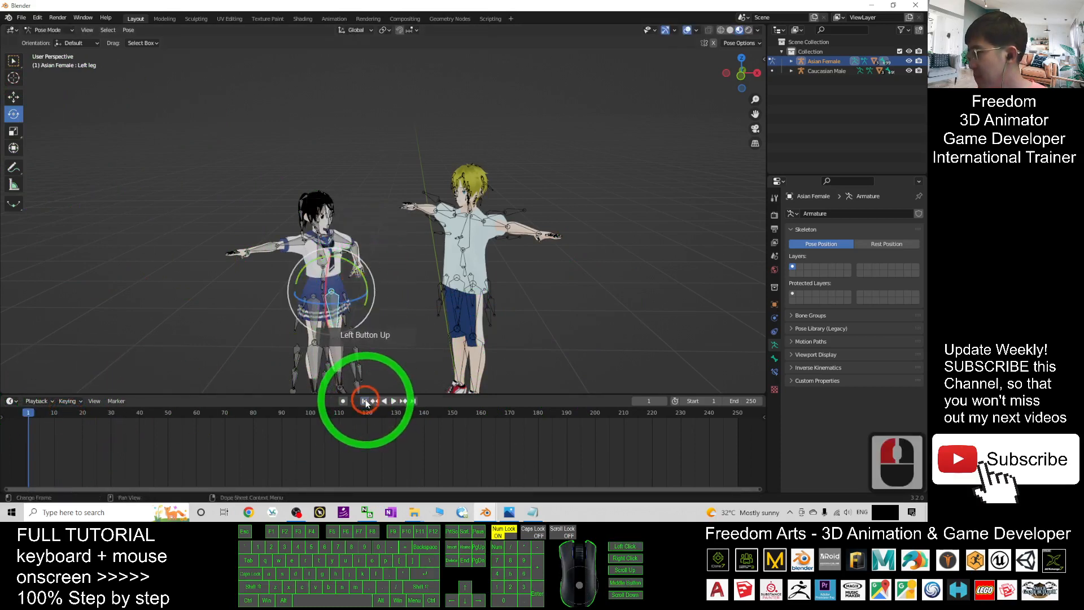
click(374, 400)
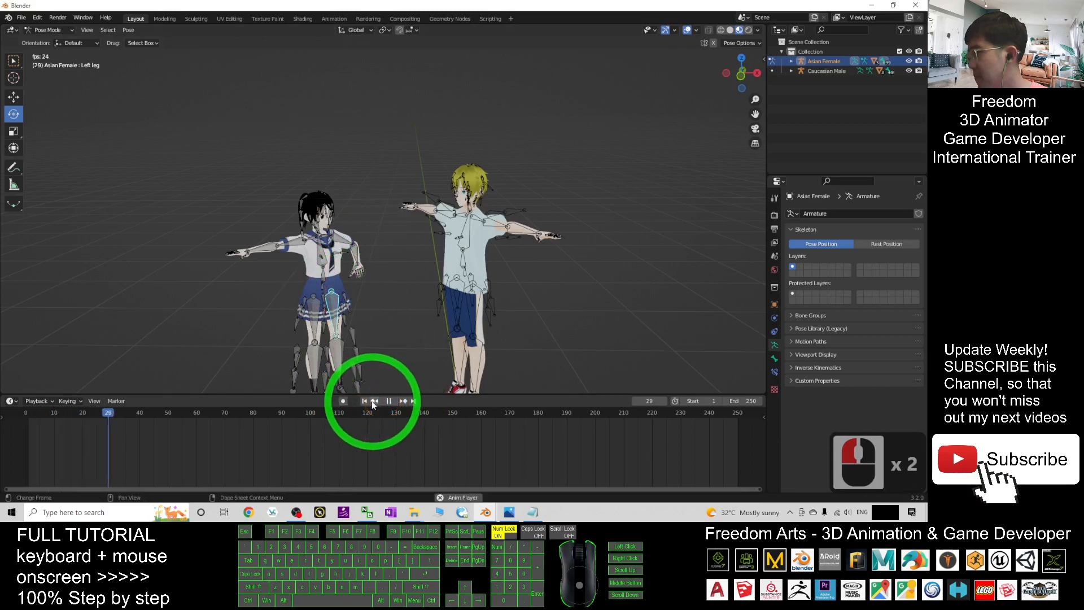
click(414, 401)
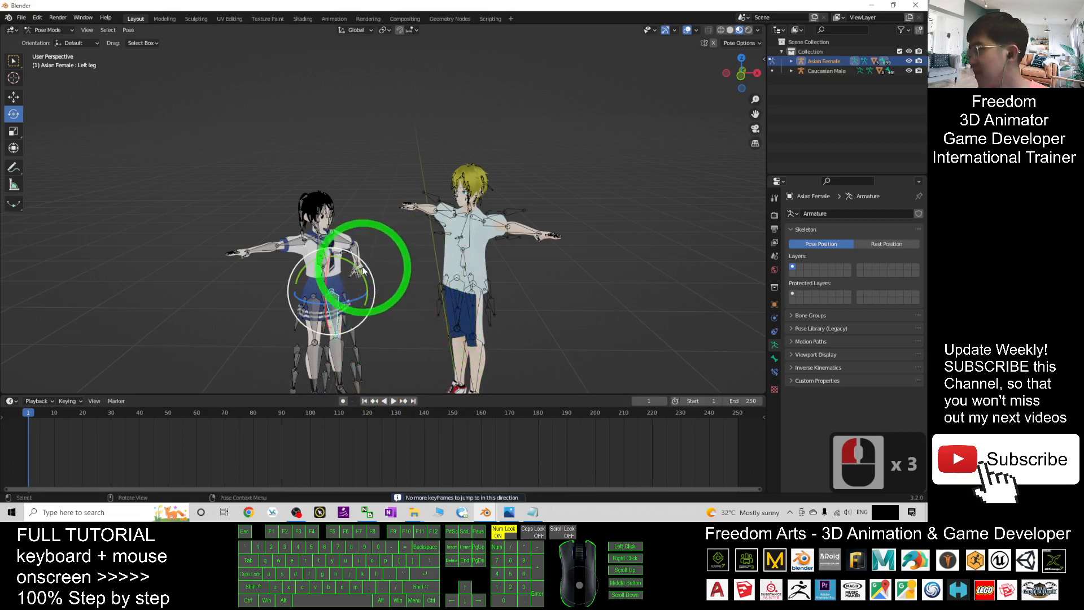
click(464, 283)
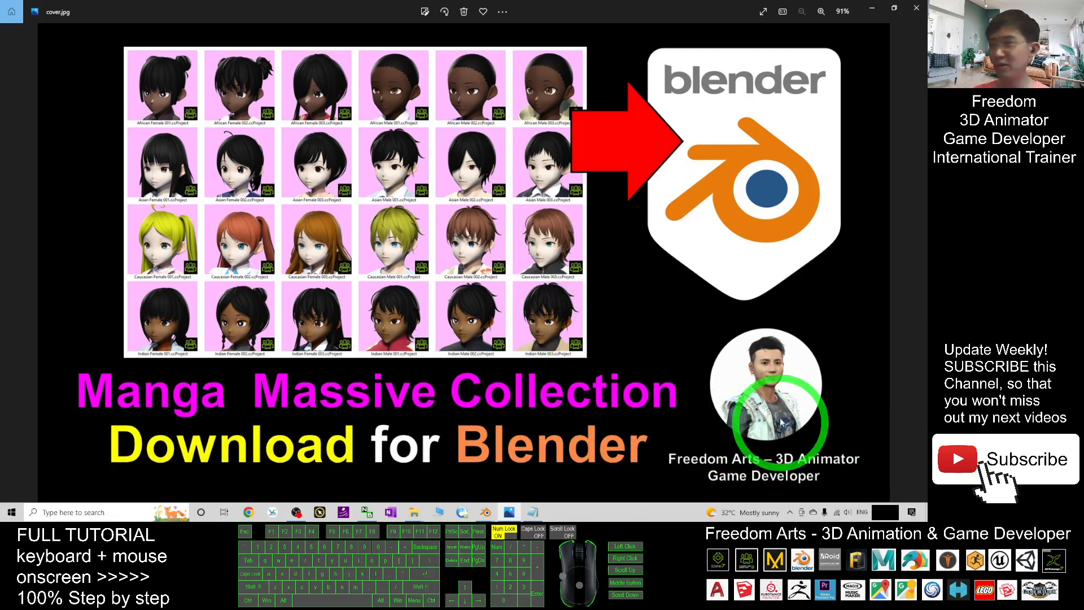
mouse_move(712, 385)
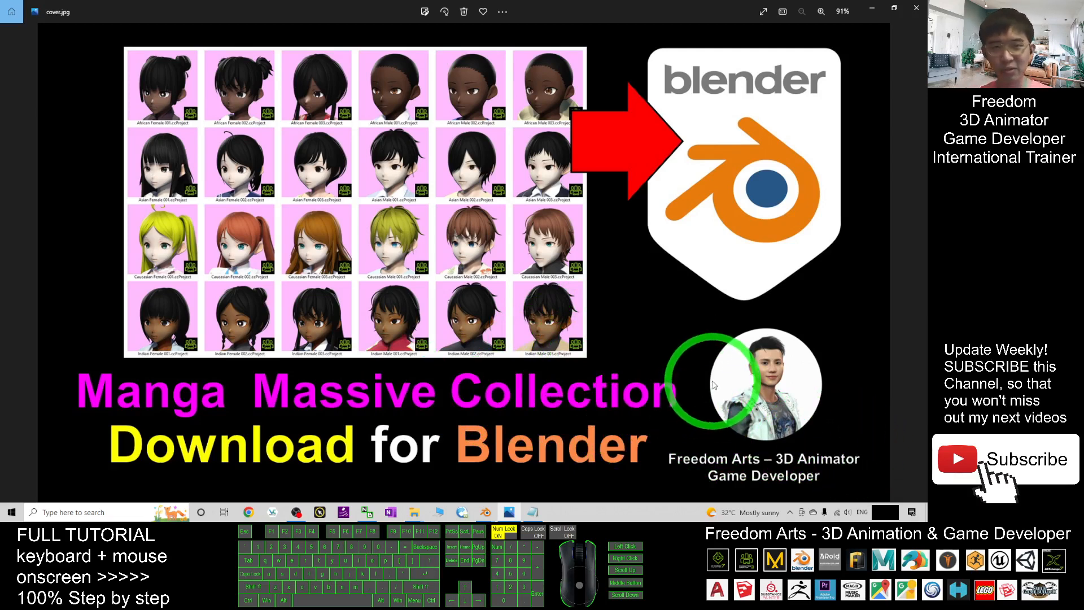